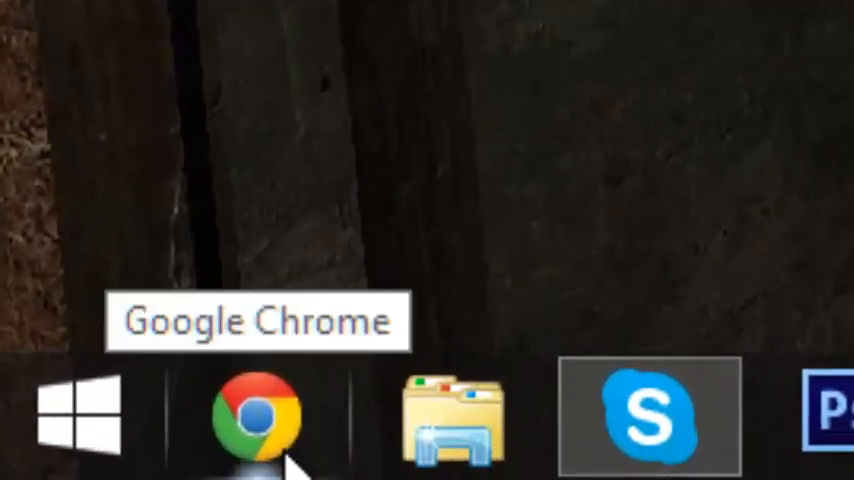
# Launch Google Chrome from the taskbar and load AMD's Drivers + Support page.
pyautogui.click(262, 415)
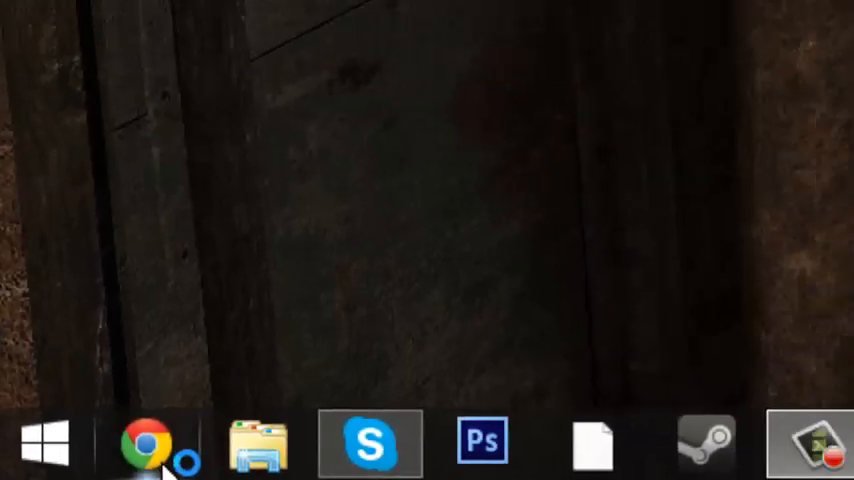
pyautogui.click(143, 443)
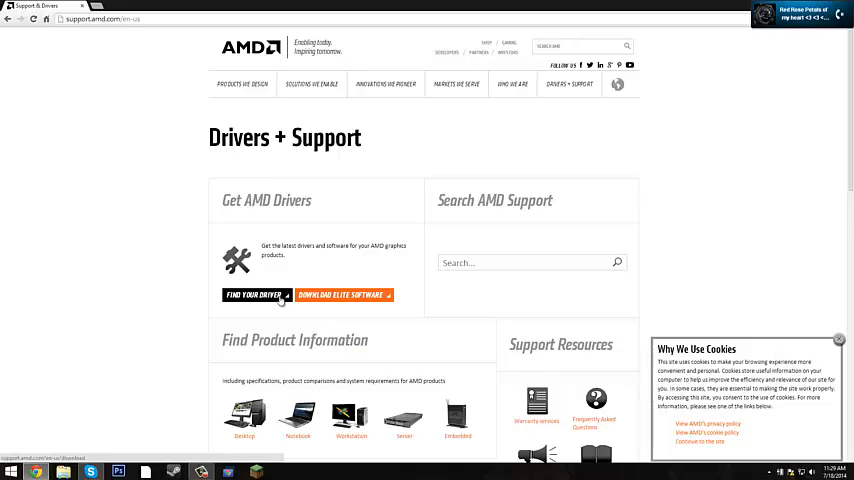
# Choose Notebook Graphics, Radeon HD Series, Radeon HD 6xxxM Series and Windows 8.1 64-bit.
pyautogui.click(252, 294)
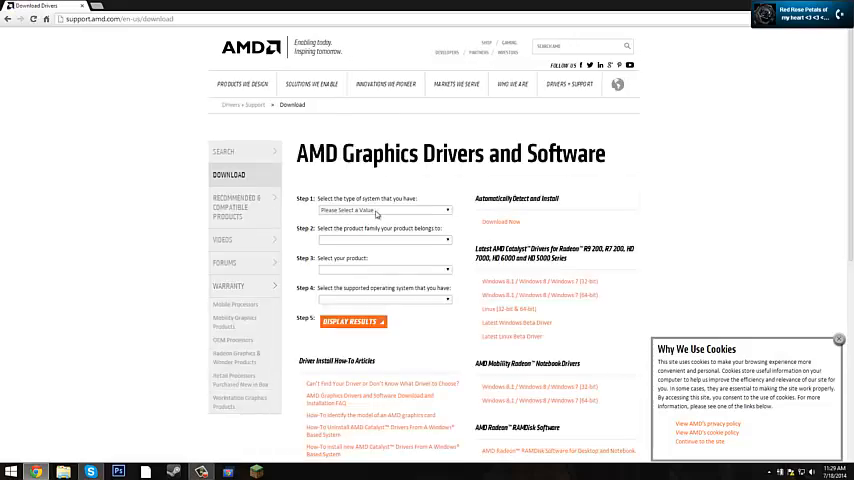
pyautogui.click(385, 211)
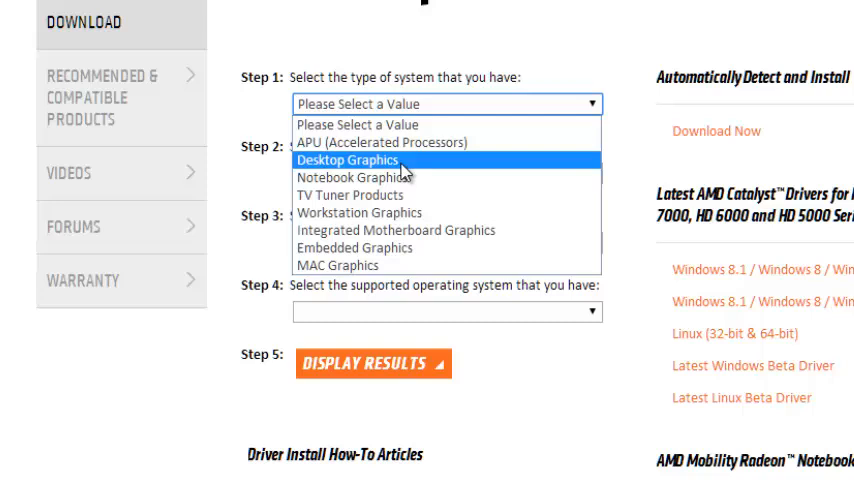
pyautogui.moveTo(350, 177)
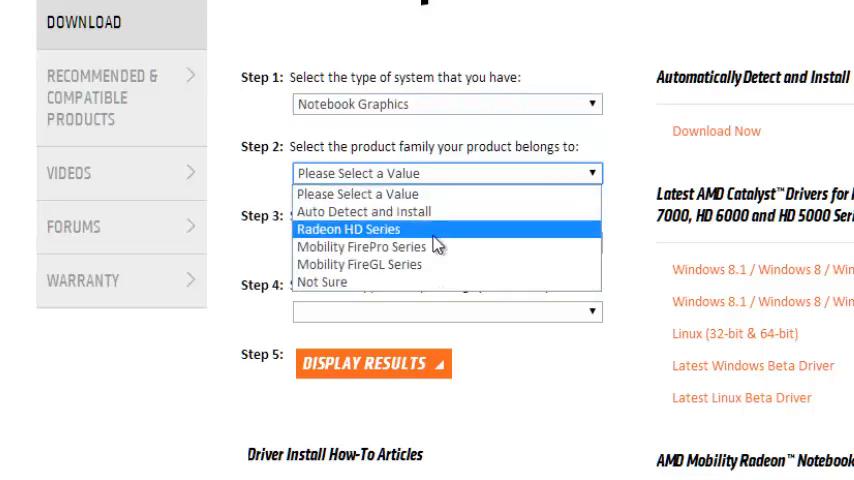
pyautogui.click(355, 228)
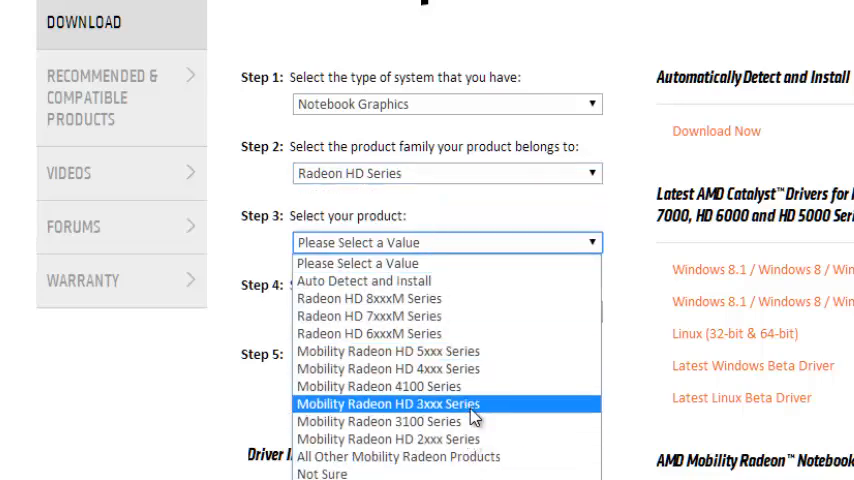
pyautogui.moveTo(474, 370)
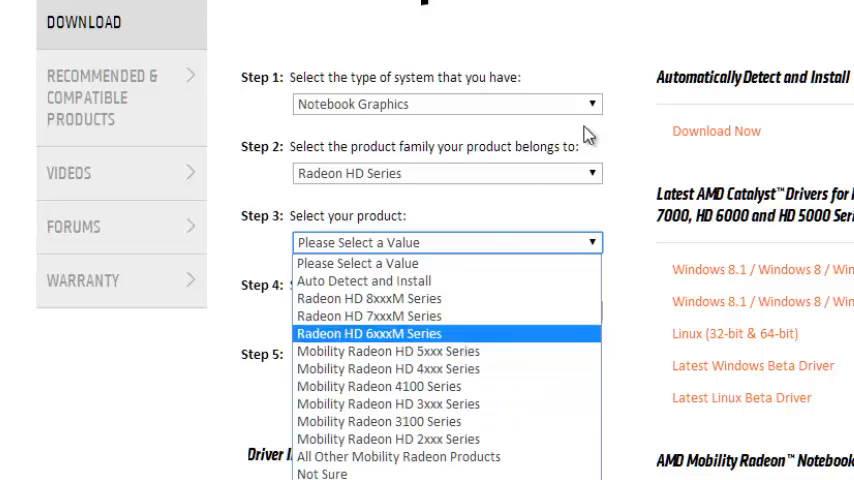
pyautogui.moveTo(385, 340)
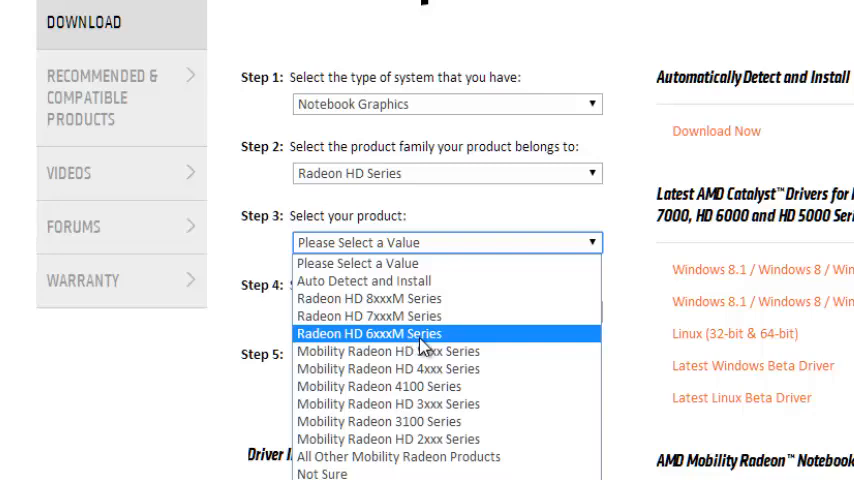
pyautogui.click(371, 333)
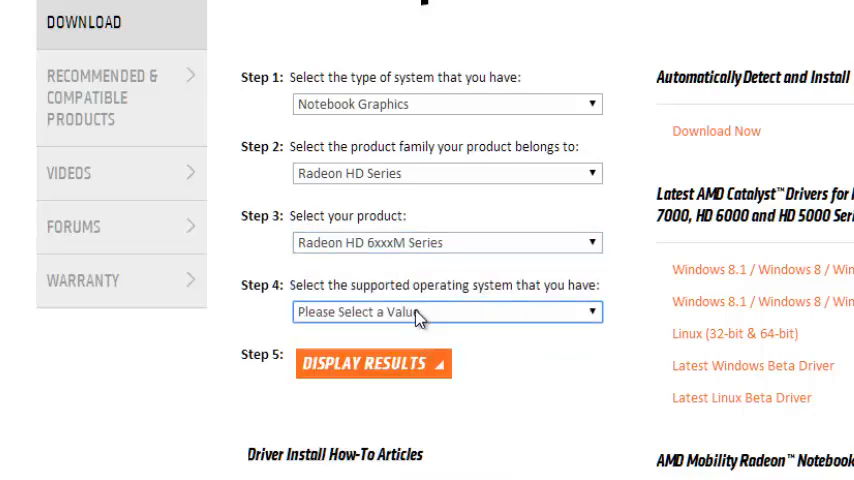
pyautogui.click(446, 312)
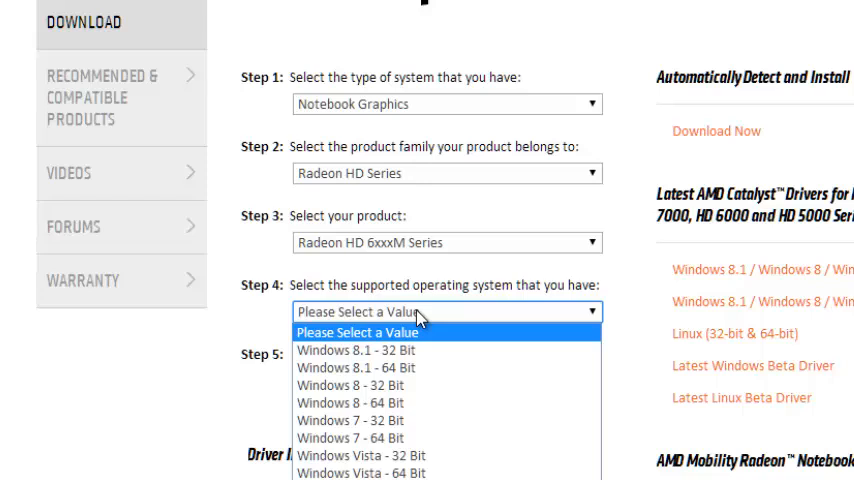
pyautogui.moveTo(418, 320)
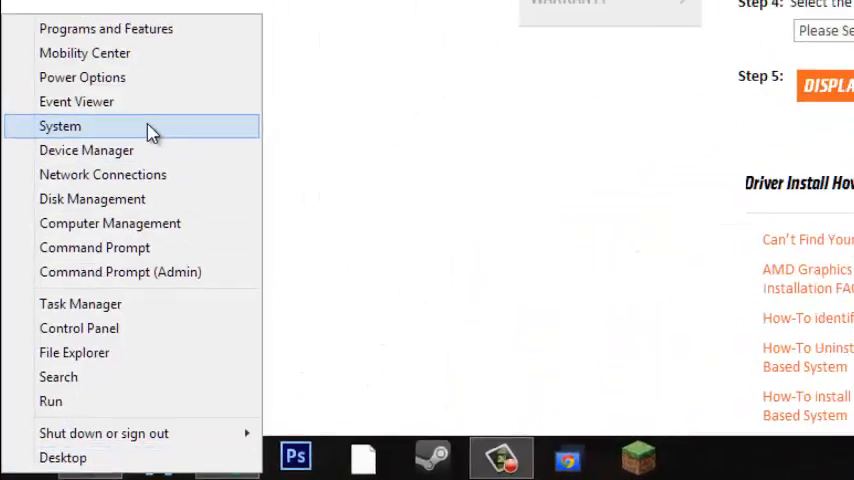
pyautogui.click(60, 126)
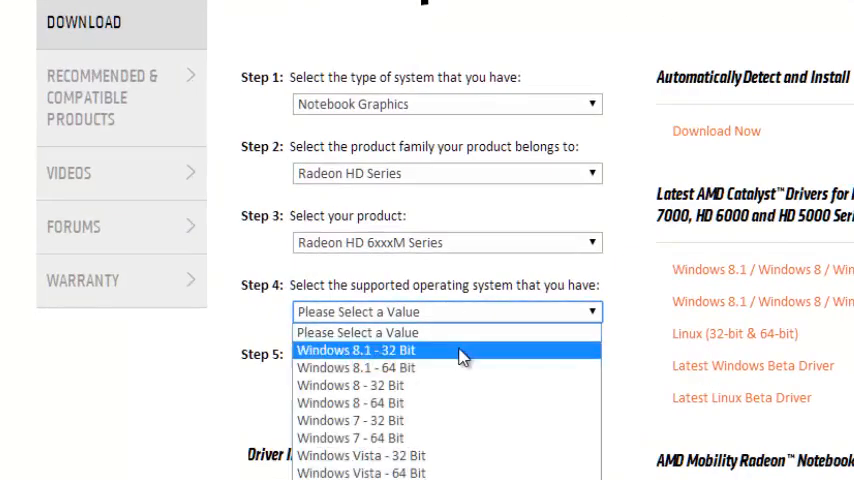
pyautogui.moveTo(474, 367)
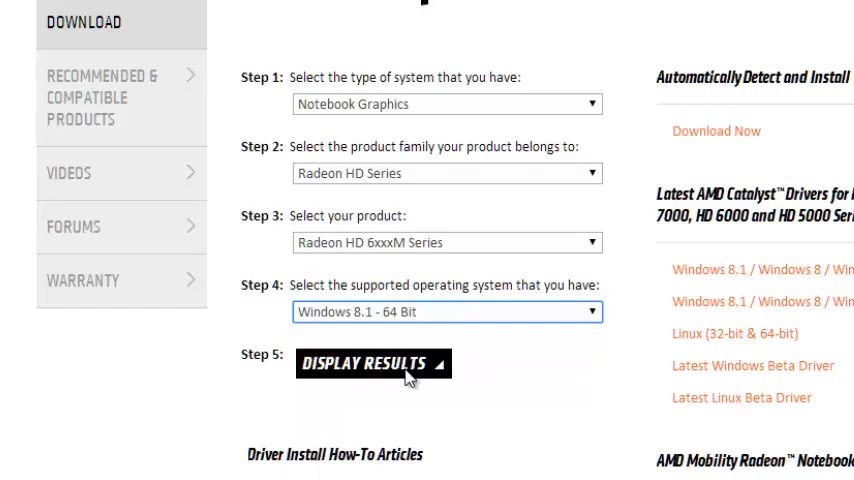
# Show matching results and download the AMD Mobility Radeon Driver 14.4 package to run setup.
pyautogui.click(372, 363)
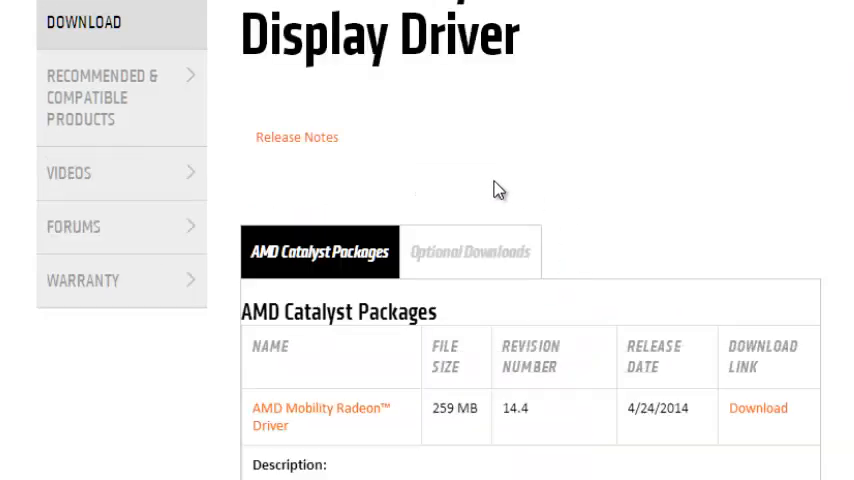
pyautogui.scroll(-3)
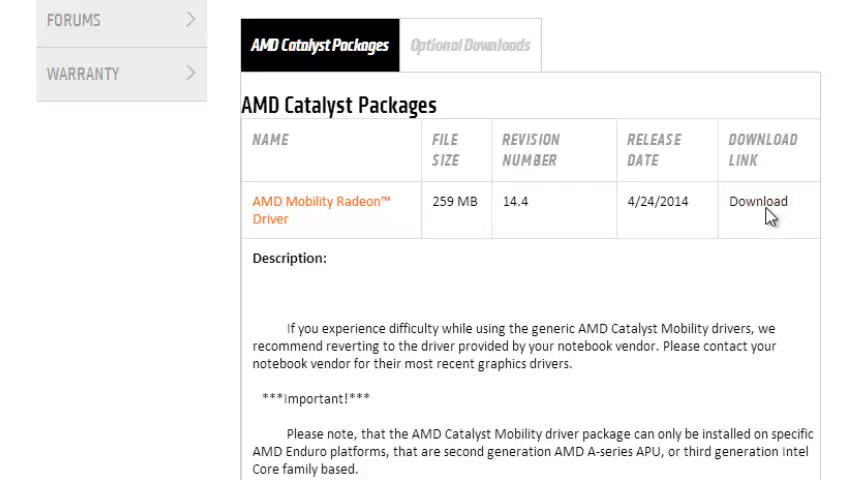
pyautogui.click(758, 200)
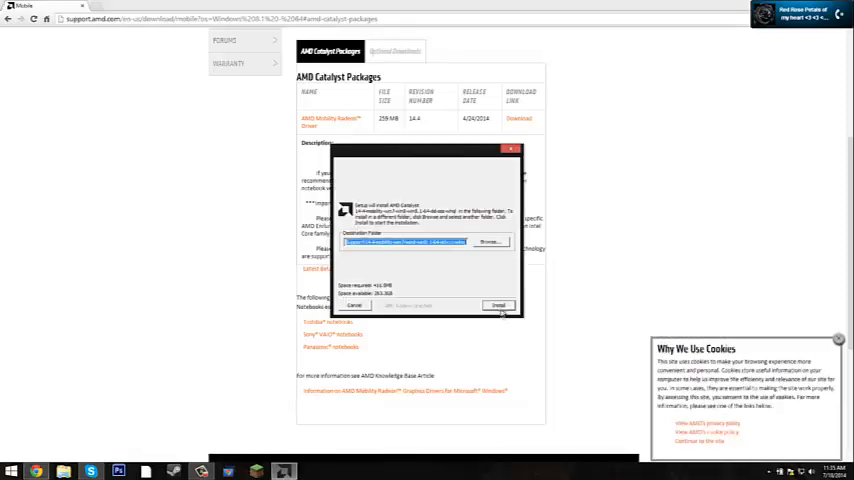
pyautogui.click(498, 305)
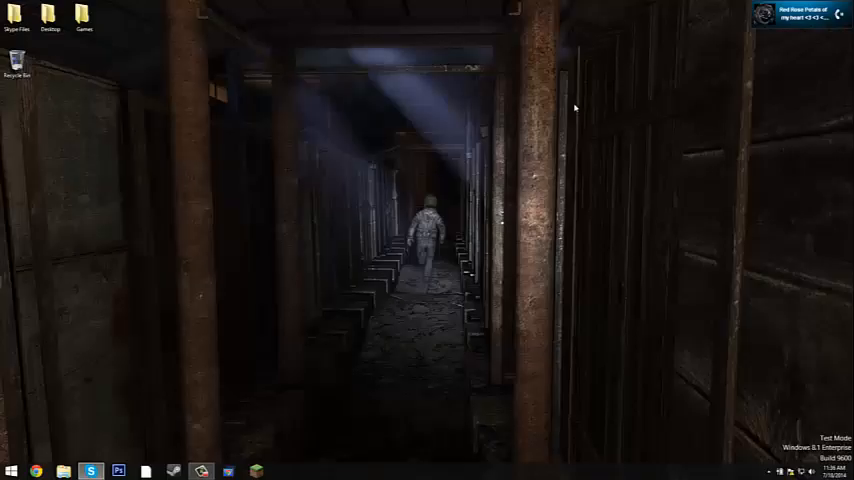
pyautogui.moveTo(495, 160)
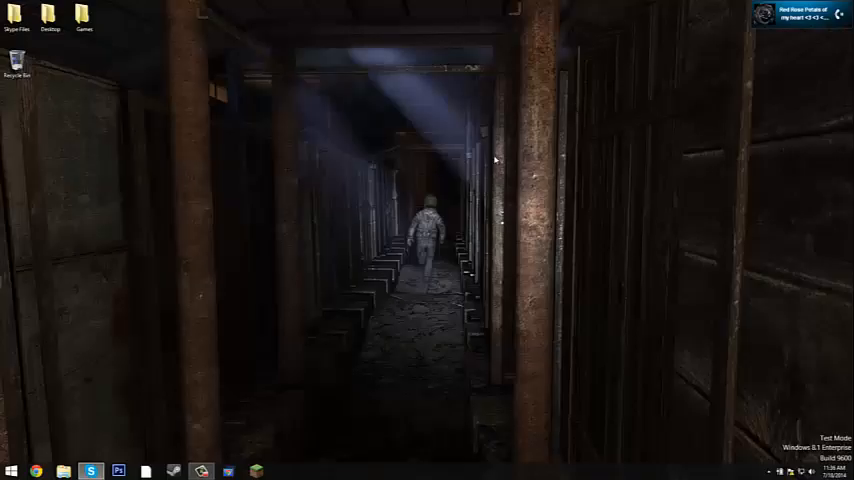
pyautogui.moveTo(106, 360)
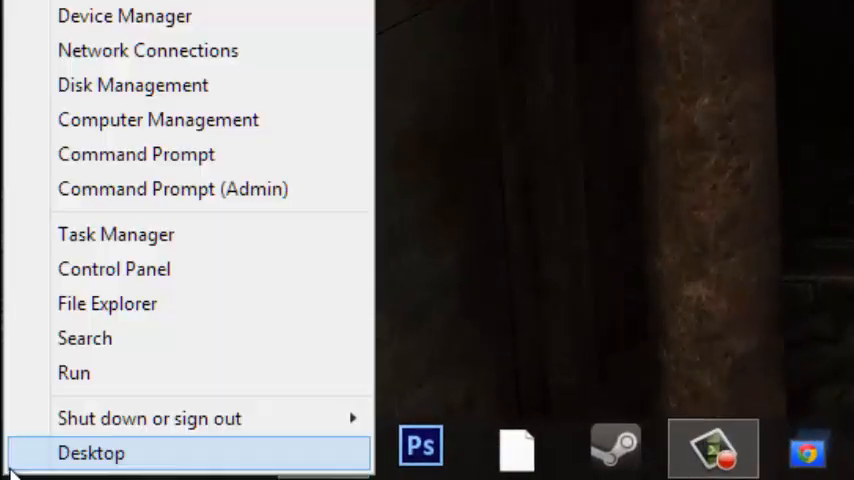
pyautogui.moveTo(95, 16)
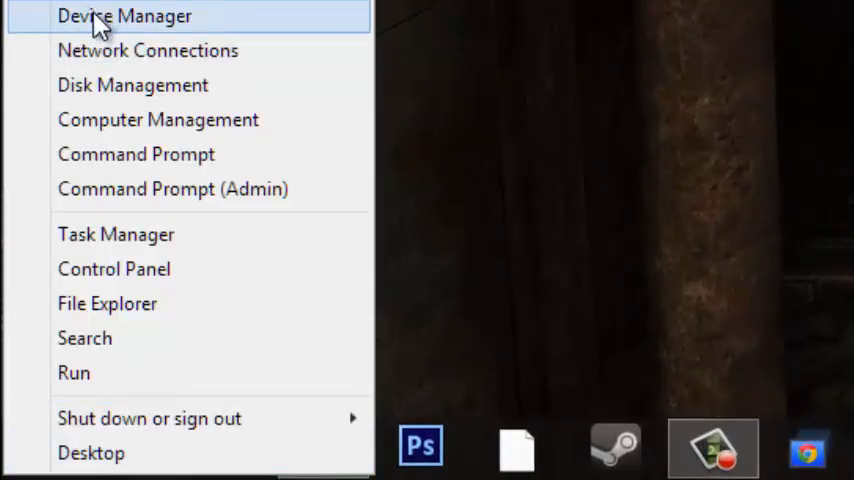
# Expand Display adapters in Device Manager and open AMD Radeon HD 6700M Series properties.
pyautogui.click(124, 16)
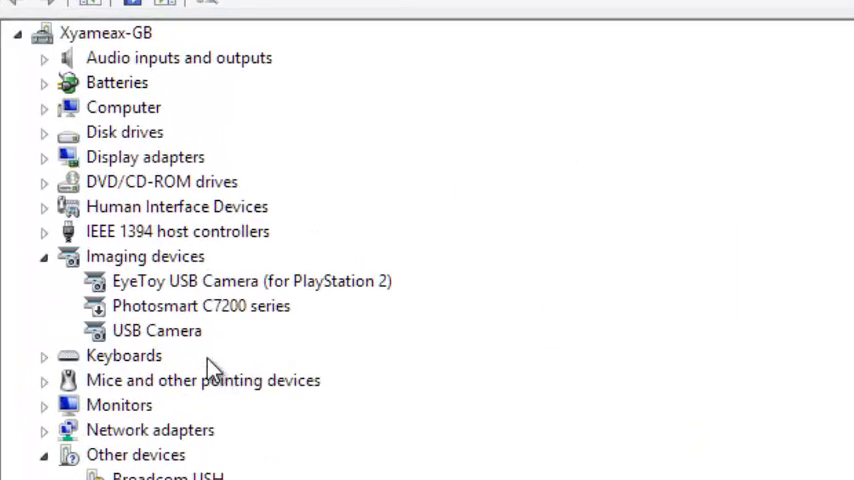
pyautogui.click(44, 157)
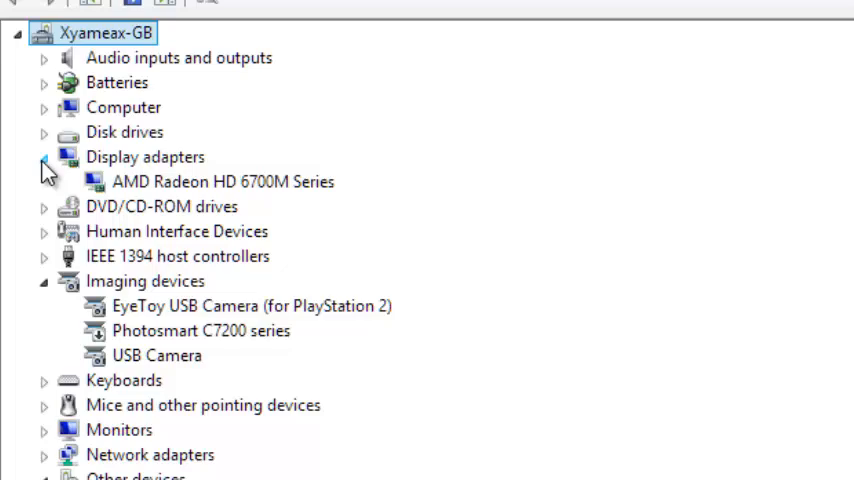
pyautogui.click(222, 181)
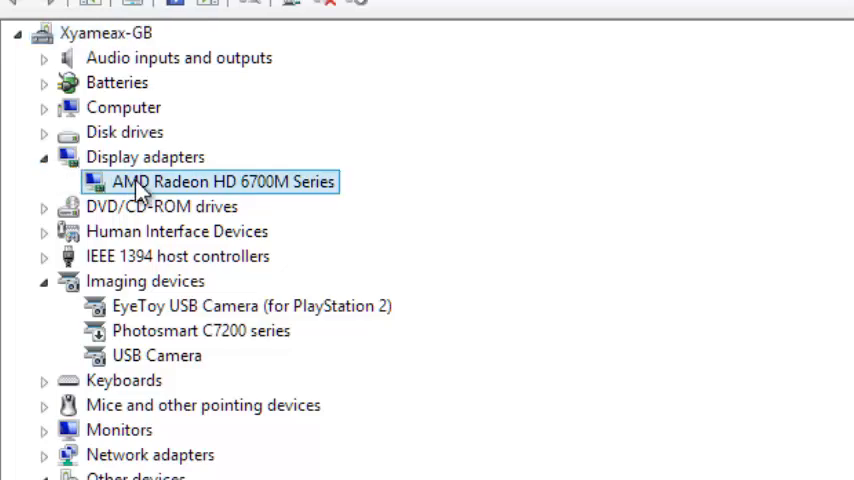
pyautogui.doubleClick(222, 181)
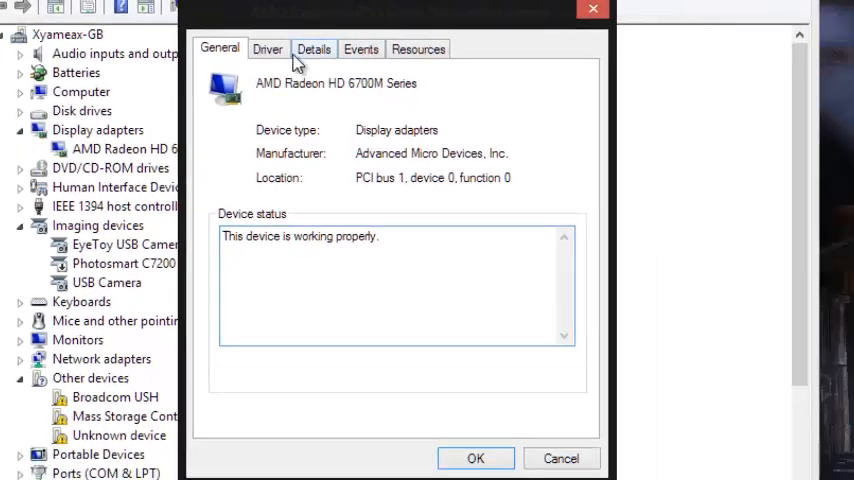
# Update the driver manually from the Driver tab, choosing from the list and Have Disk.
pyautogui.click(267, 48)
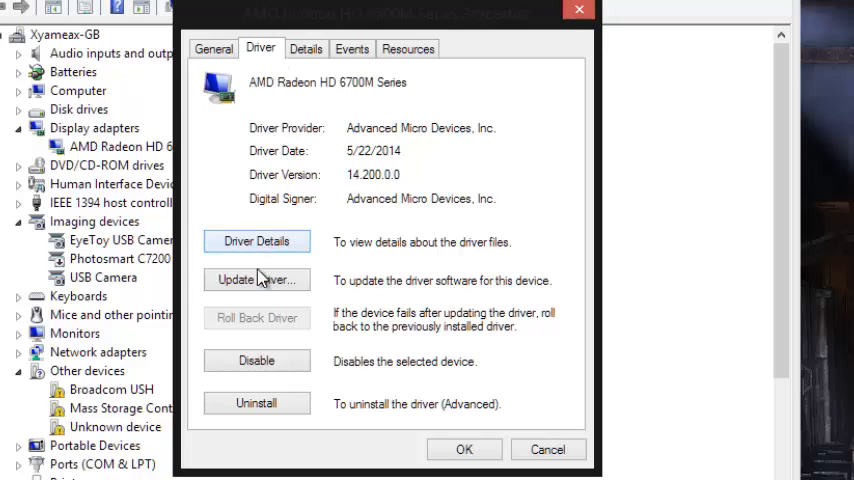
pyautogui.click(256, 279)
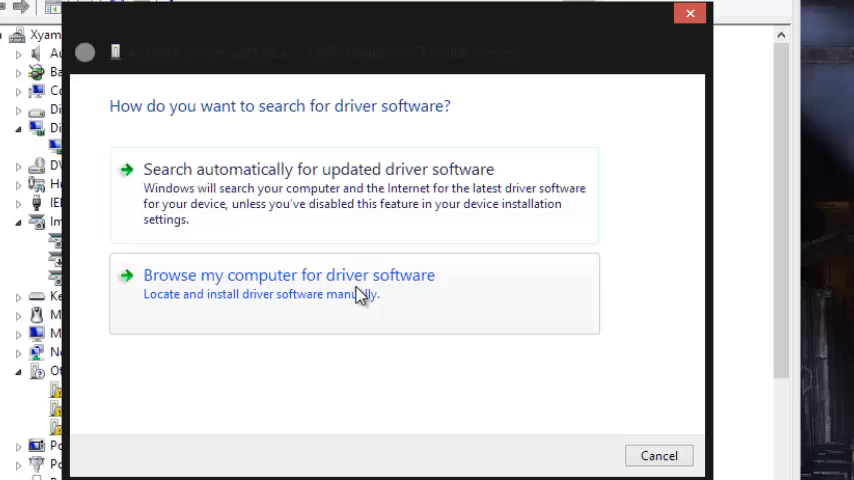
pyautogui.click(289, 275)
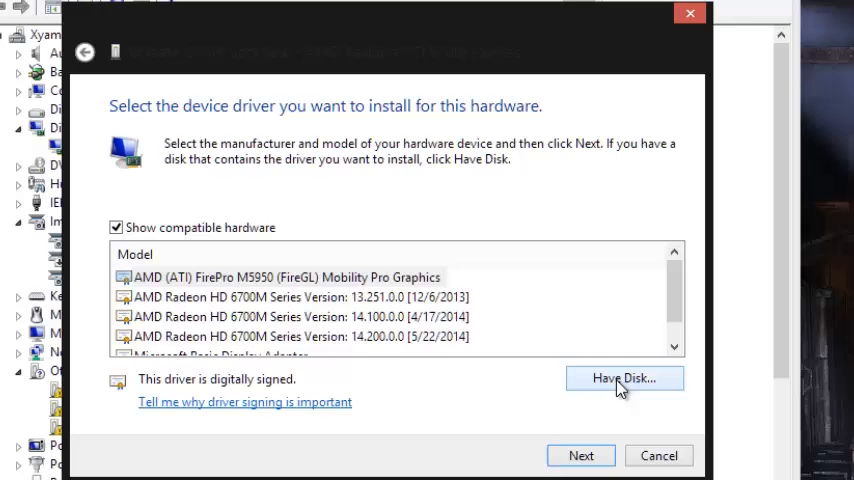
pyautogui.click(624, 378)
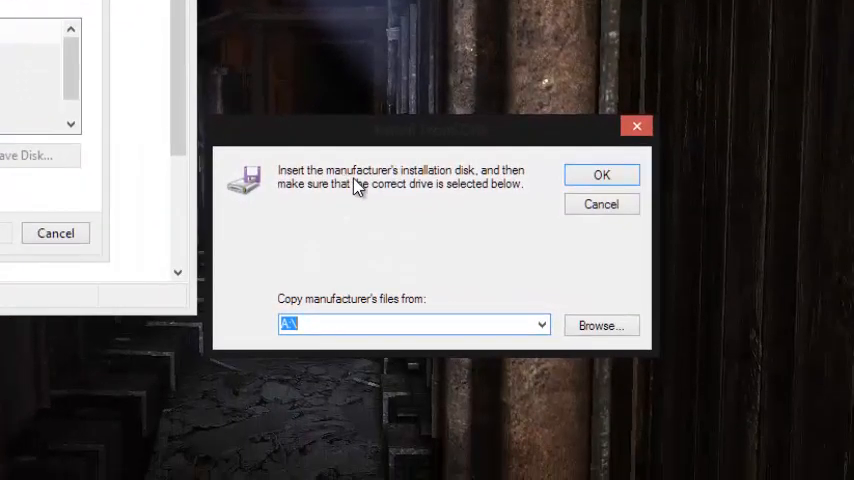
# Browse to C:\AMD\Support\14-4-win7-win8-win8.1-64-dd-ccc\...\Display\WB6A_INF and select C8171099.inf.
pyautogui.click(600, 325)
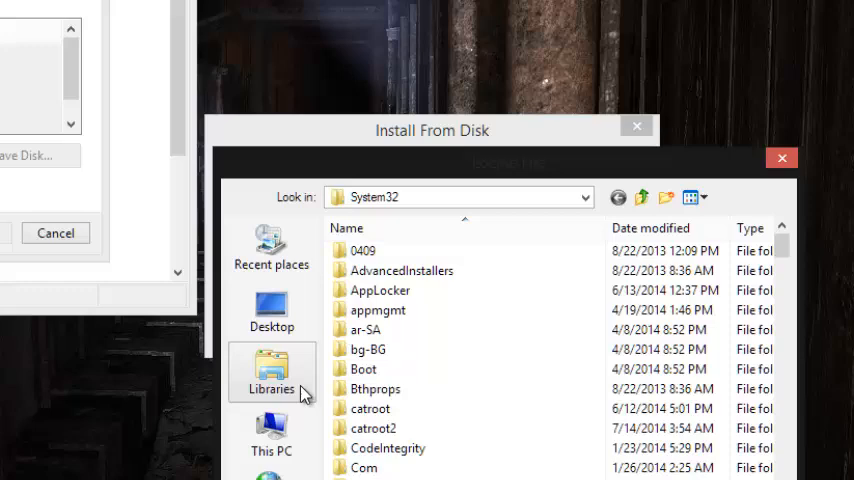
pyautogui.click(271, 434)
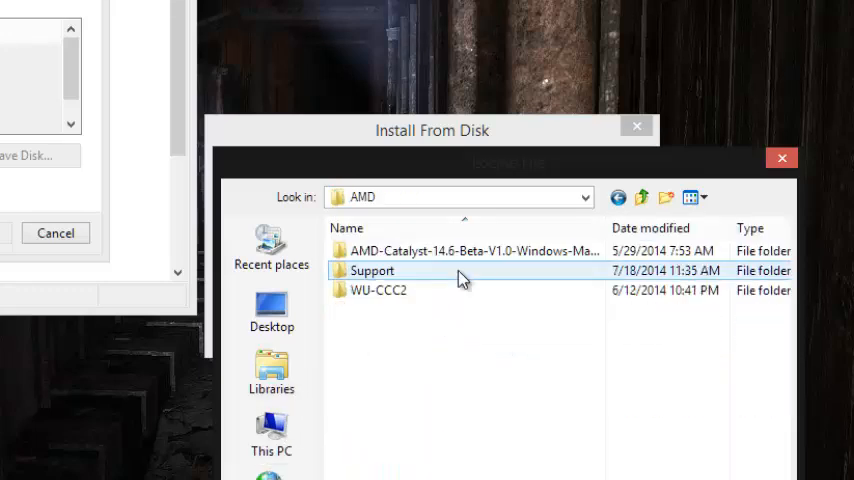
pyautogui.doubleClick(371, 270)
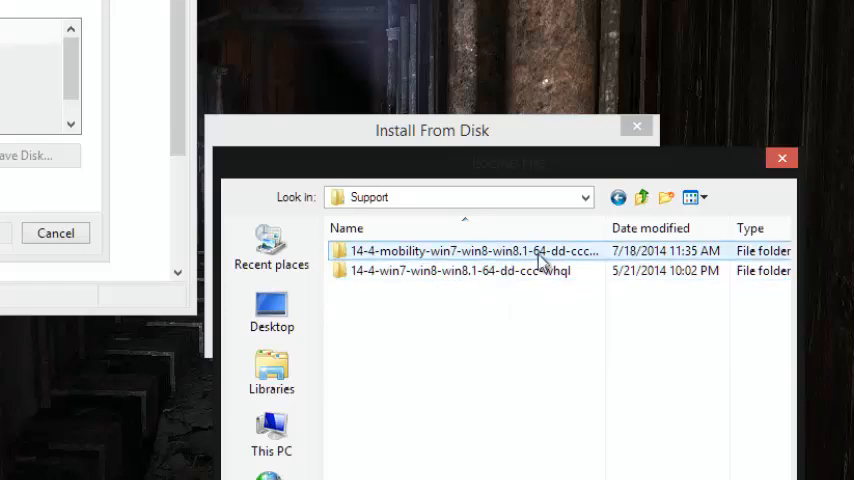
pyautogui.click(458, 270)
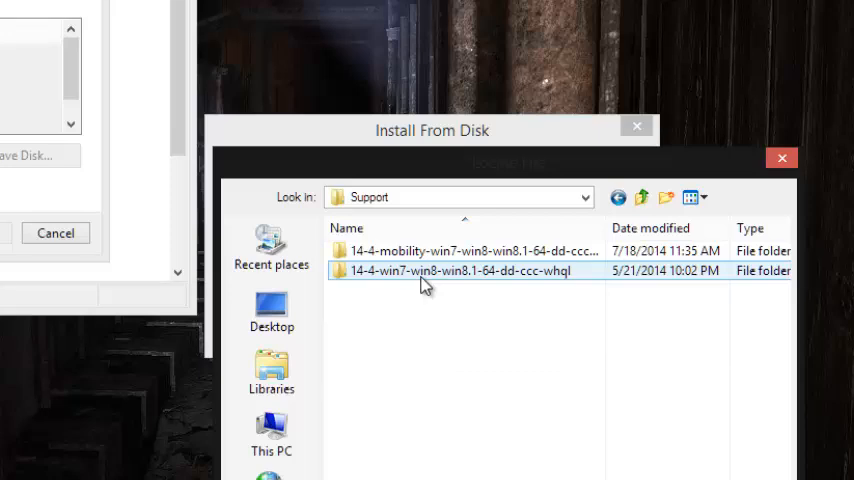
pyautogui.doubleClick(459, 270)
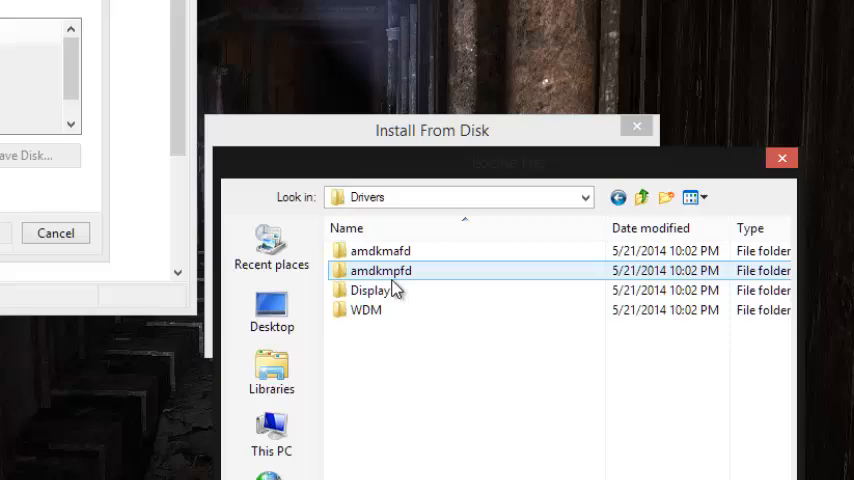
pyautogui.doubleClick(370, 290)
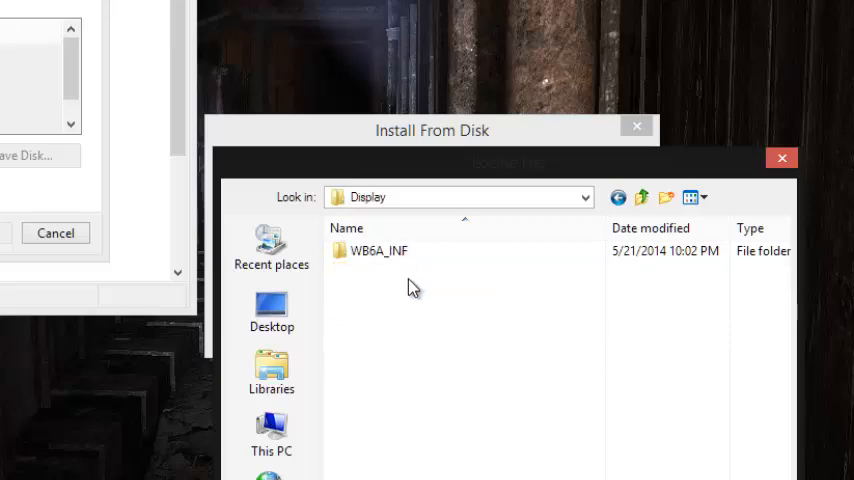
pyautogui.click(378, 251)
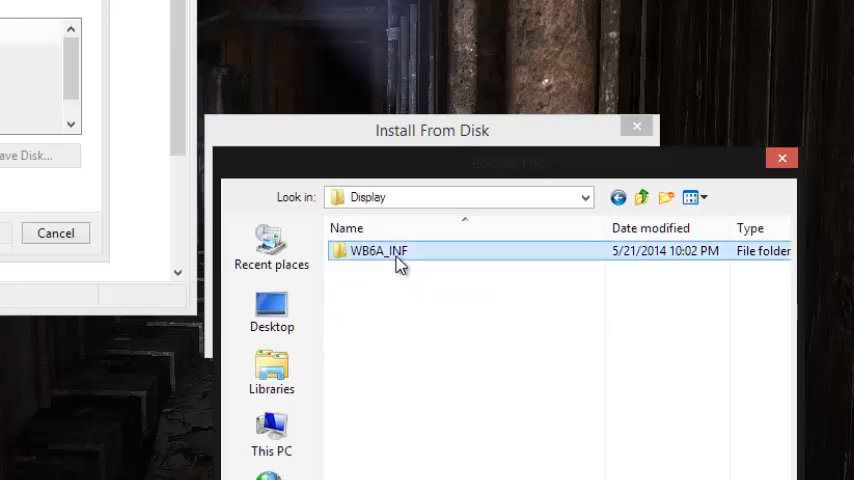
pyautogui.doubleClick(378, 250)
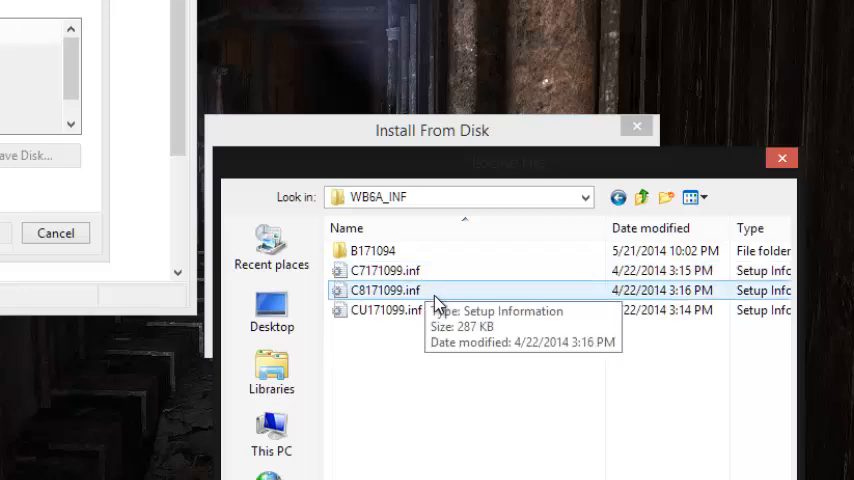
pyautogui.click(386, 309)
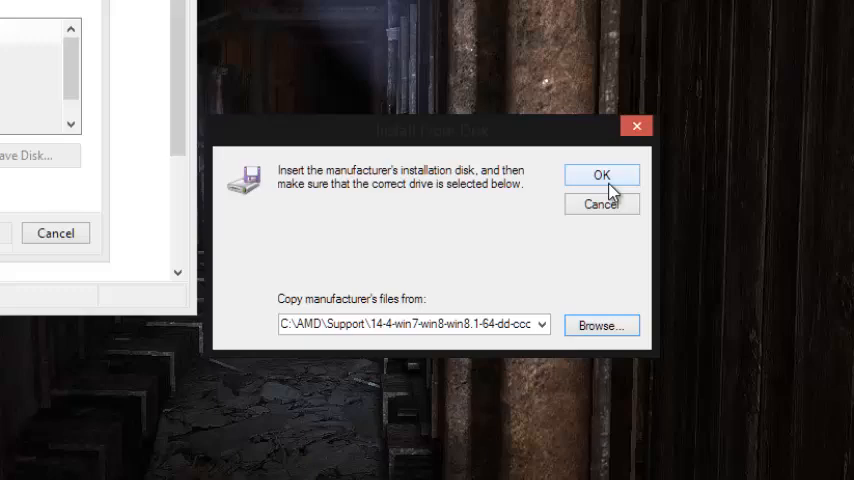
# Confirm the disk location, select the AMD Radeon HD 6700M Series model and install it.
pyautogui.click(601, 175)
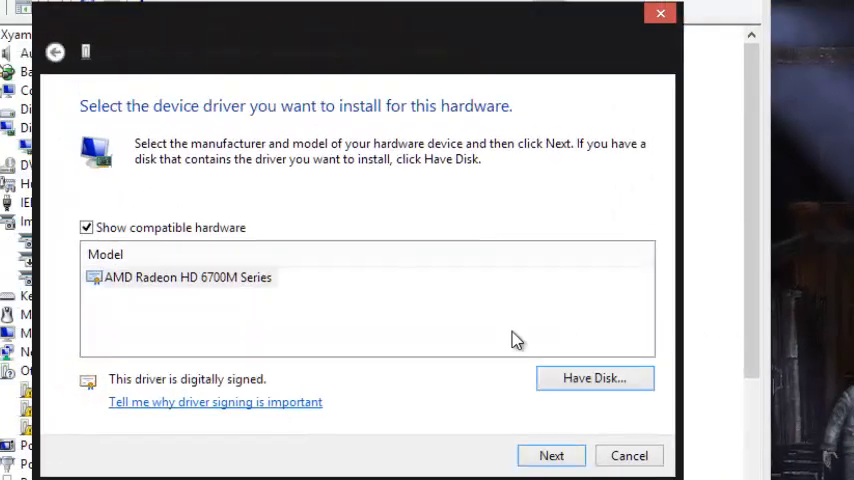
pyautogui.click(188, 277)
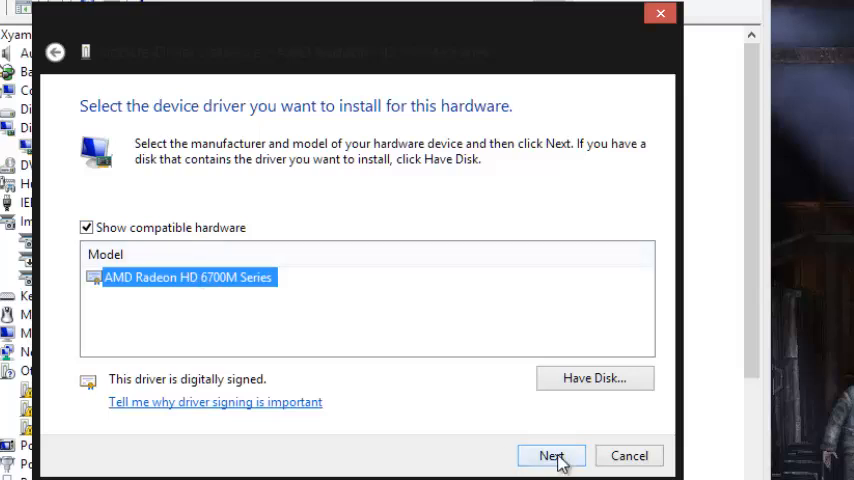
pyautogui.click(551, 455)
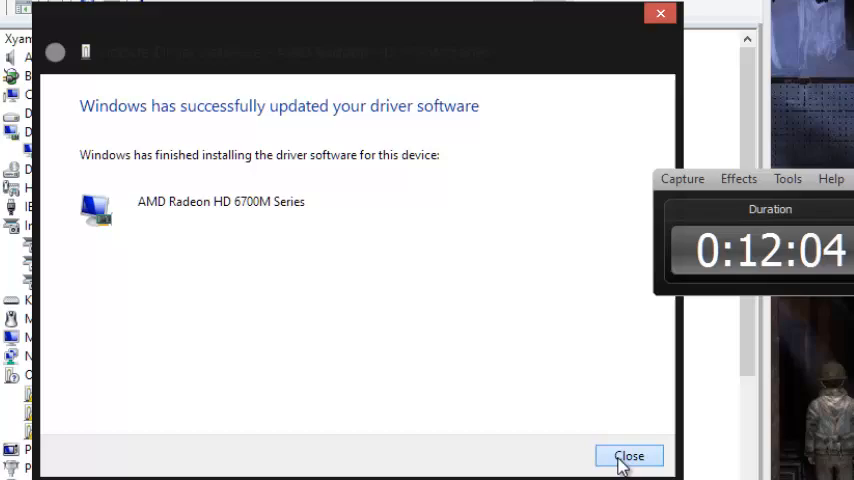
# Close the successful-update wizard and the adapter's Properties dialog.
pyautogui.click(629, 456)
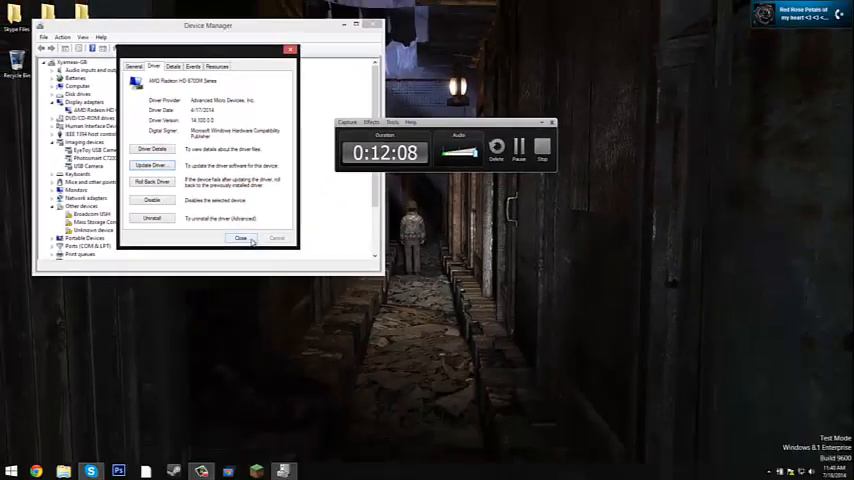
pyautogui.click(240, 238)
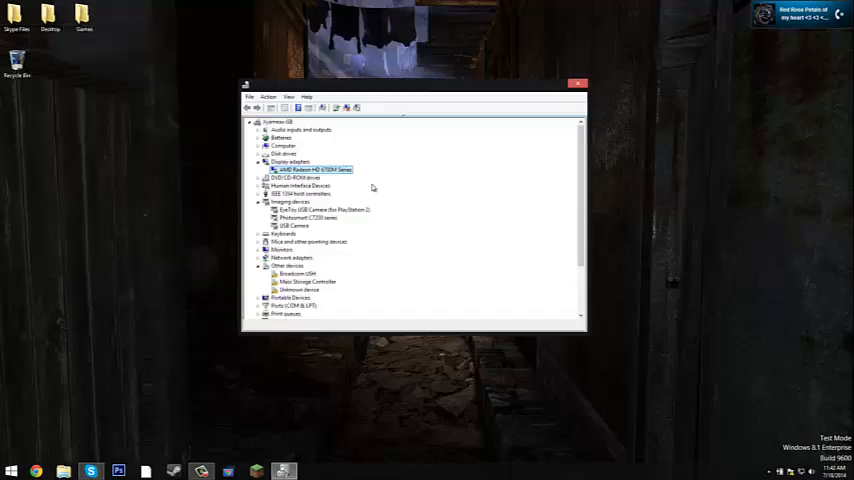